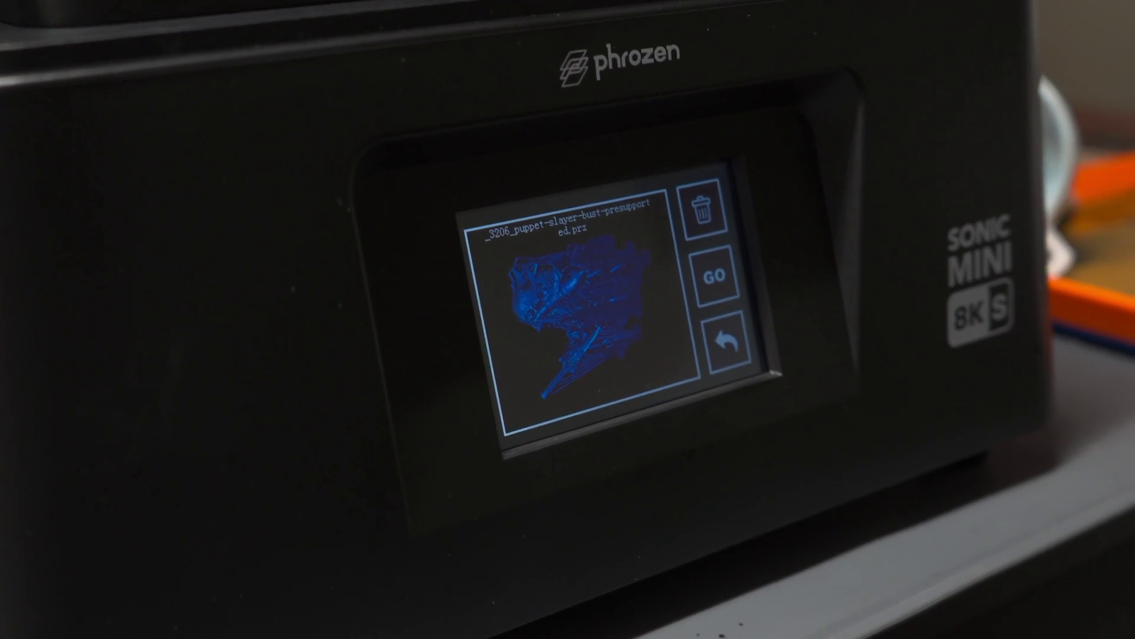
- Confirm GO on the preview to begin printing the puppet slayer bust at 1%
click(715, 277)
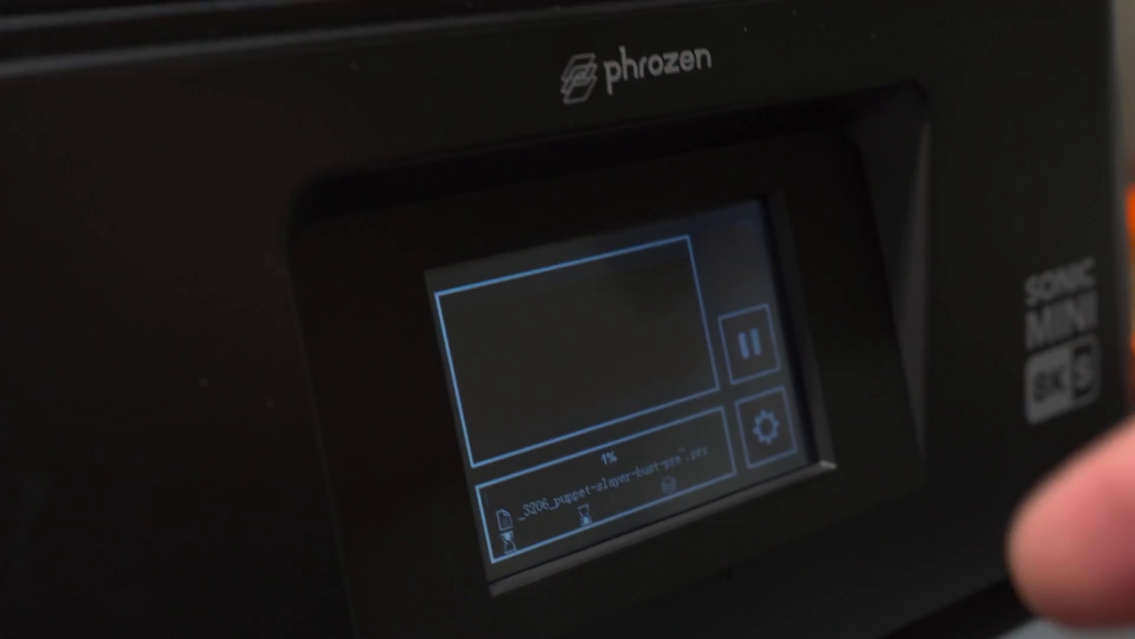